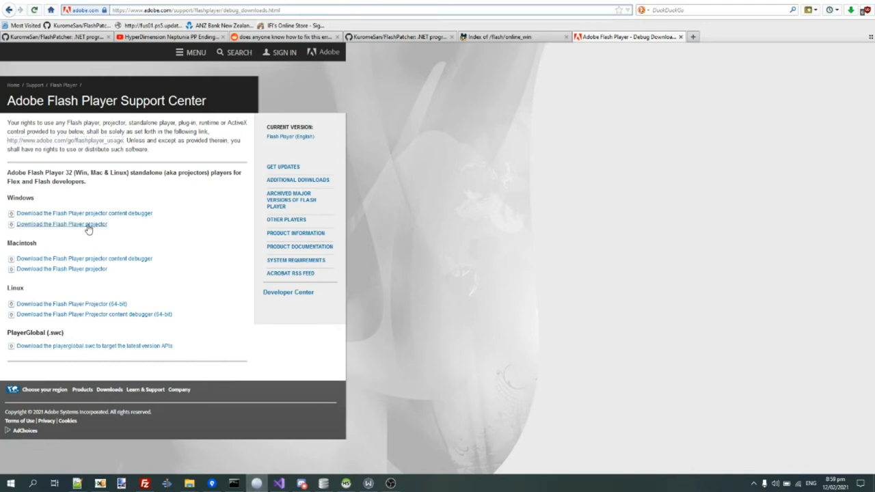
Download the Windows Flash Player projector and save it to Downloads
left_click(61, 224)
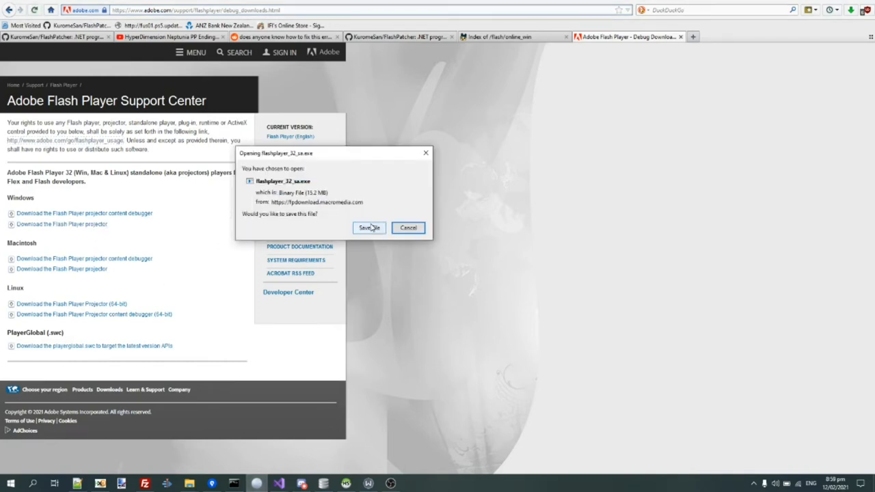
left_click(368, 227)
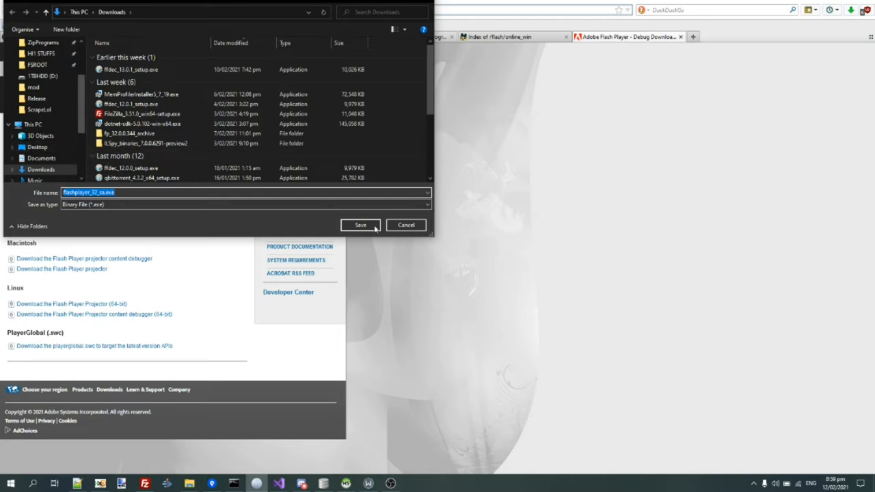
left_click(37, 147)
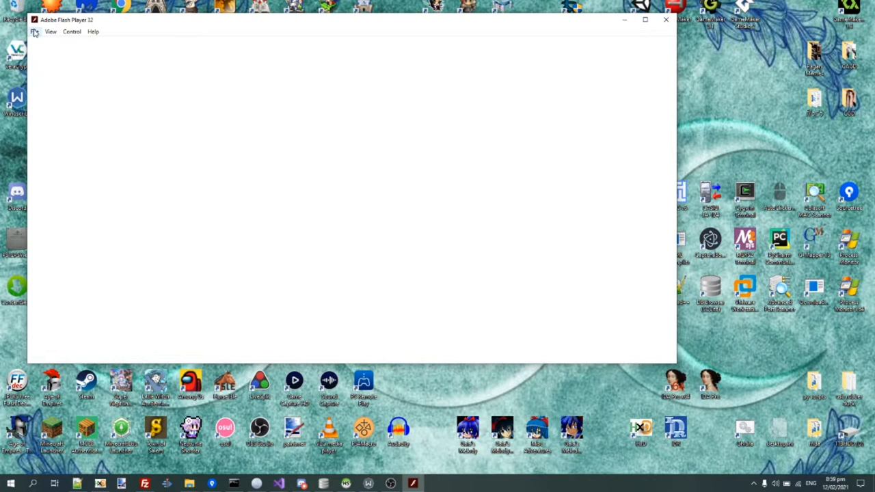
Load the Tamagotchi game from the first recent file entry
left_click(34, 32)
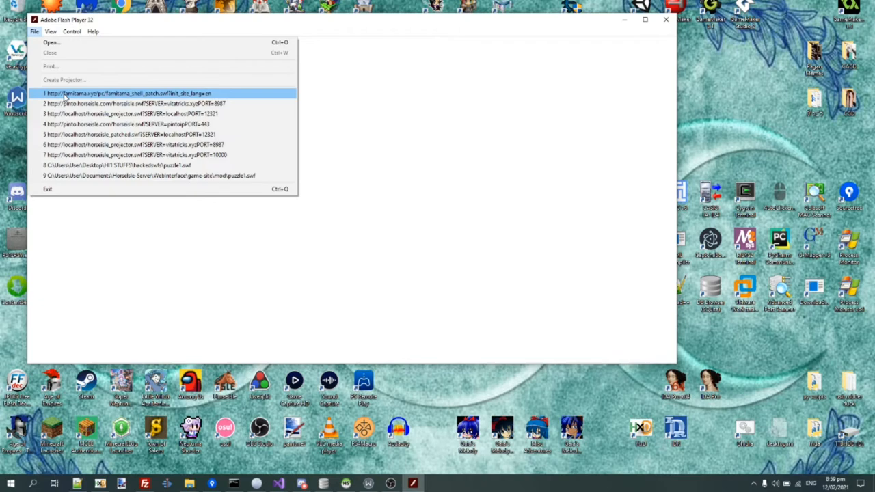
left_click(127, 93)
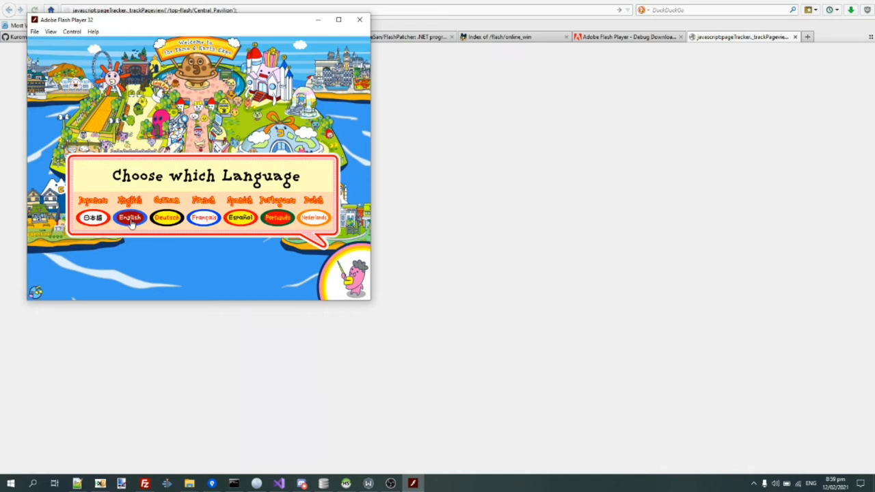
Play the game in English, visit another area, then close the projector
left_click(130, 217)
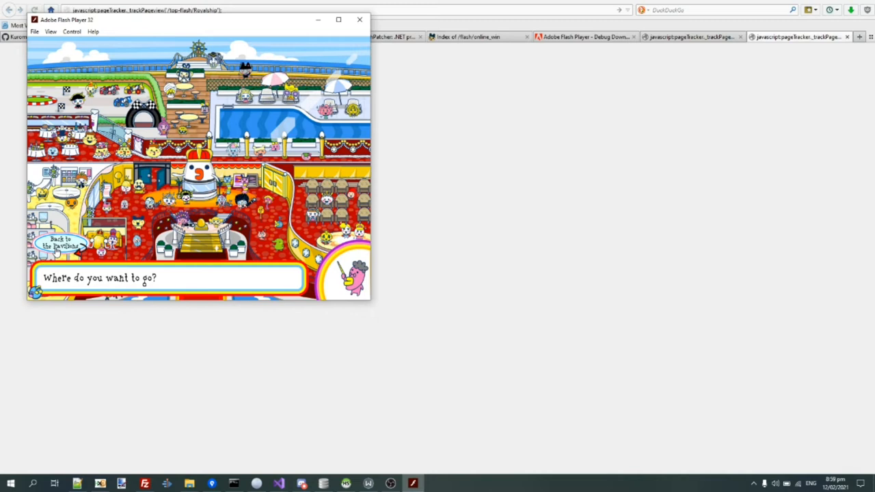
left_click(60, 243)
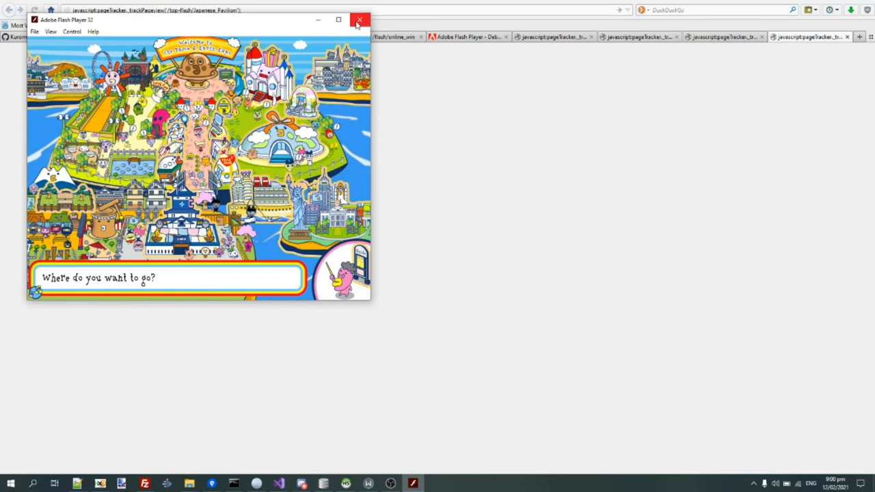
left_click(360, 20)
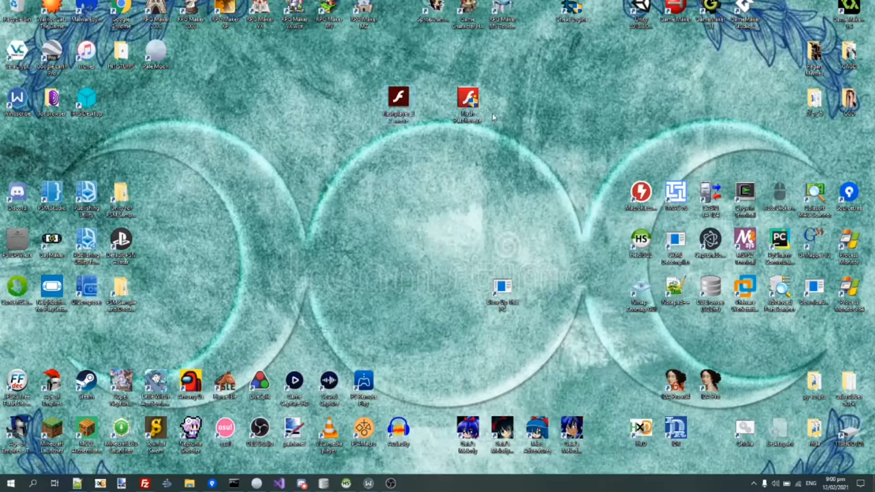
Launch Flash Patcher, choose Projector, acknowledge the notice, and browse for the executable
double_click(398, 96)
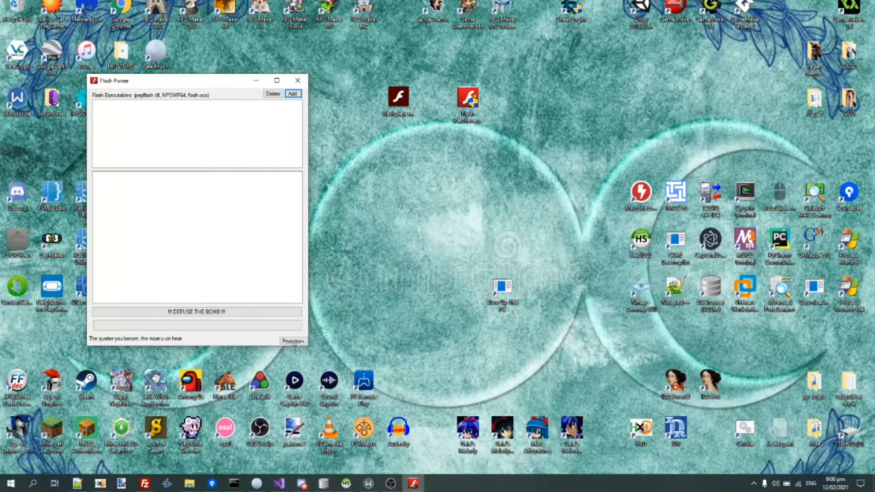
left_click(292, 340)
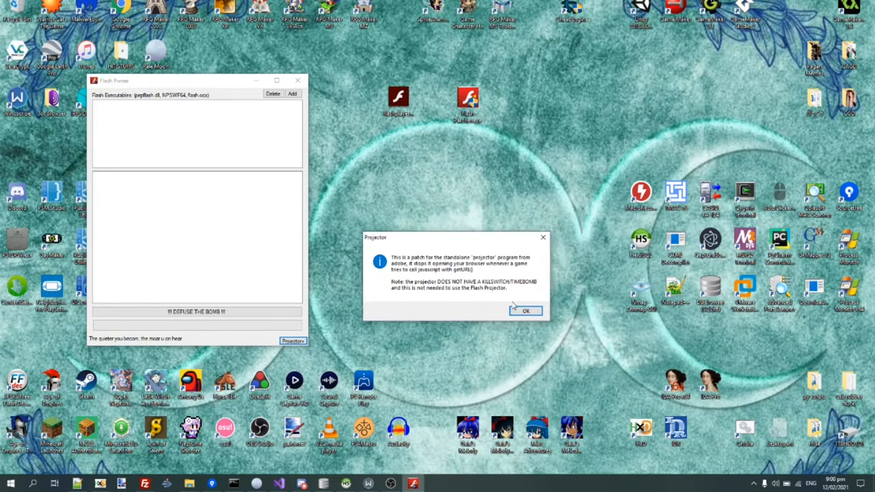
left_click(526, 310)
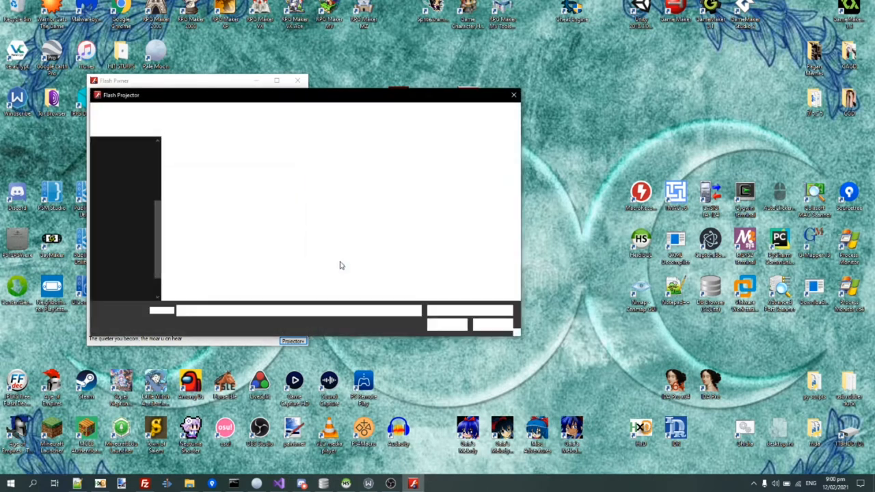
left_click(292, 93)
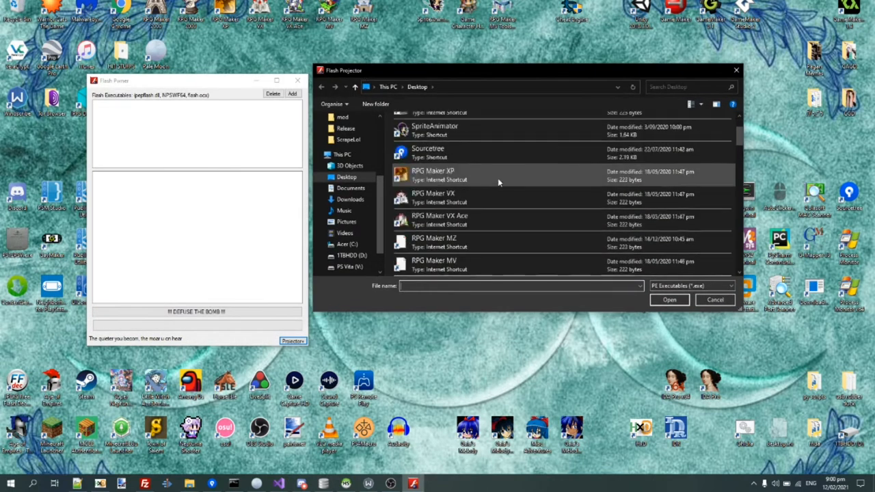
scroll("down", 3)
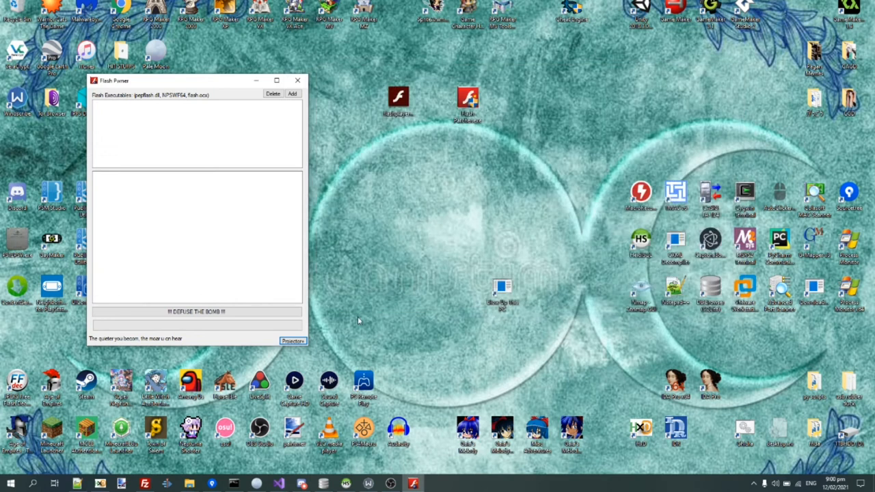
mouse_move(304, 86)
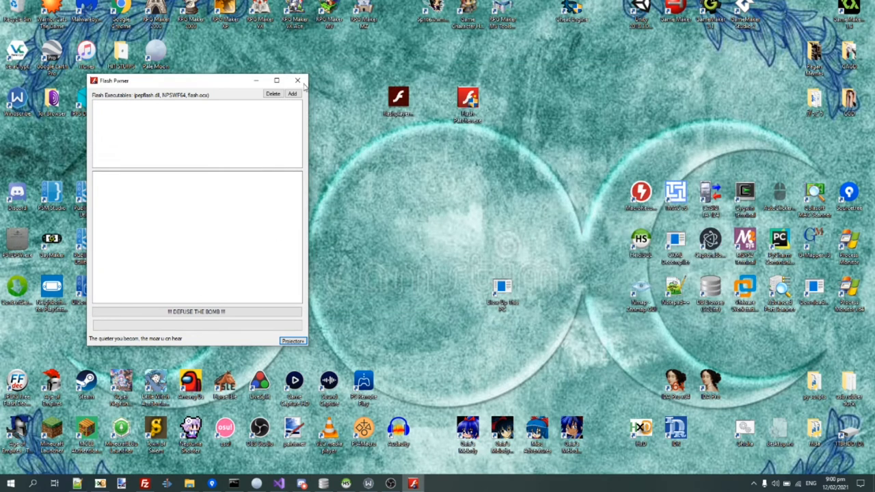
Run the projector patch and dismiss the SUCCESS message
left_click(292, 340)
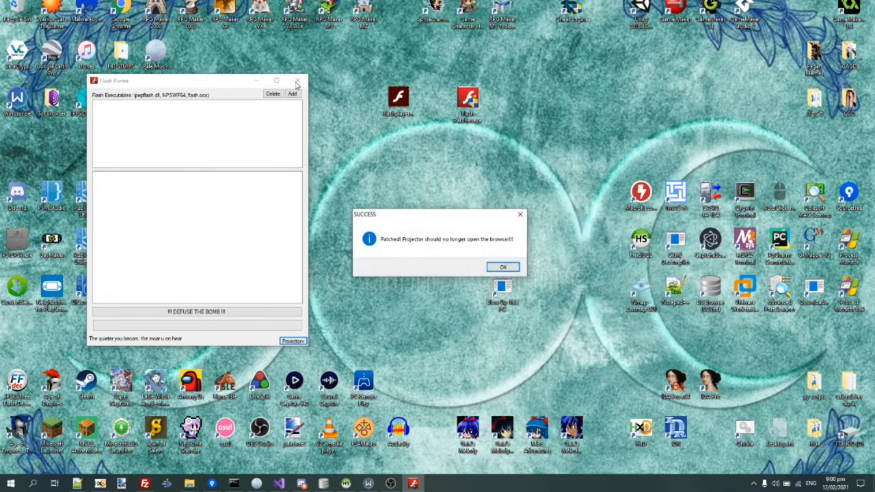
mouse_move(371, 222)
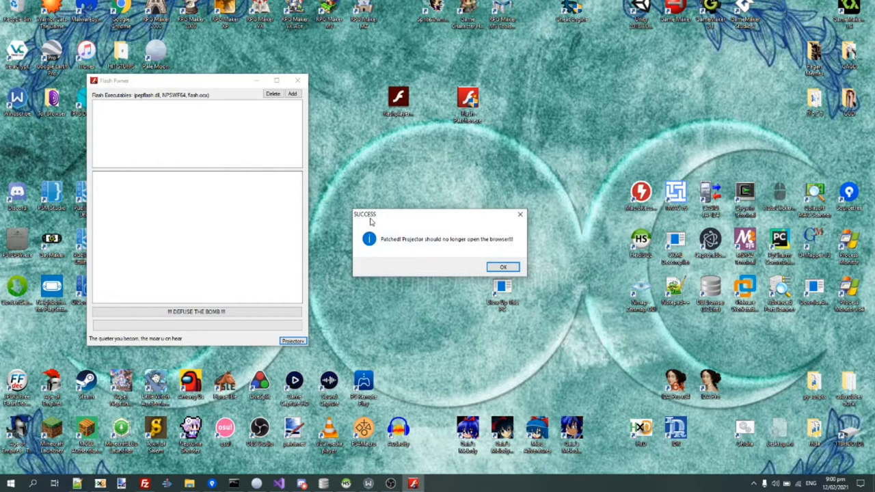
left_click(502, 266)
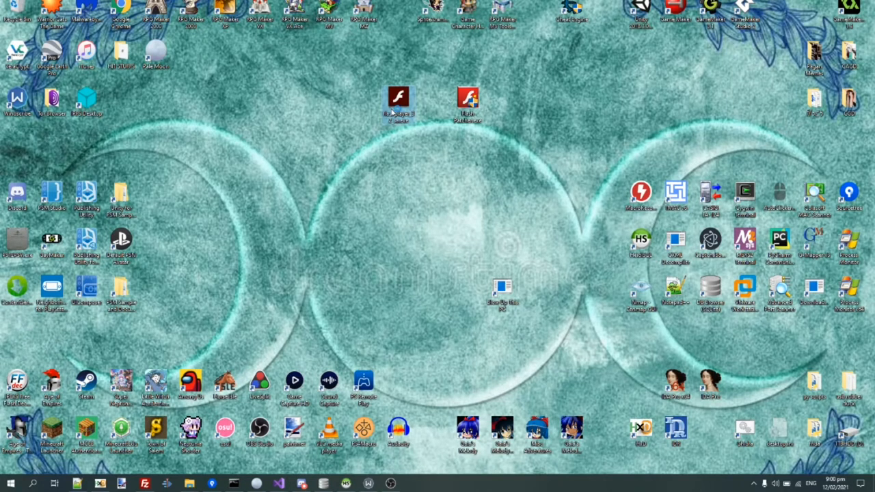
Relaunch the patched flashplayer projector and choose English in the game
double_click(398, 102)
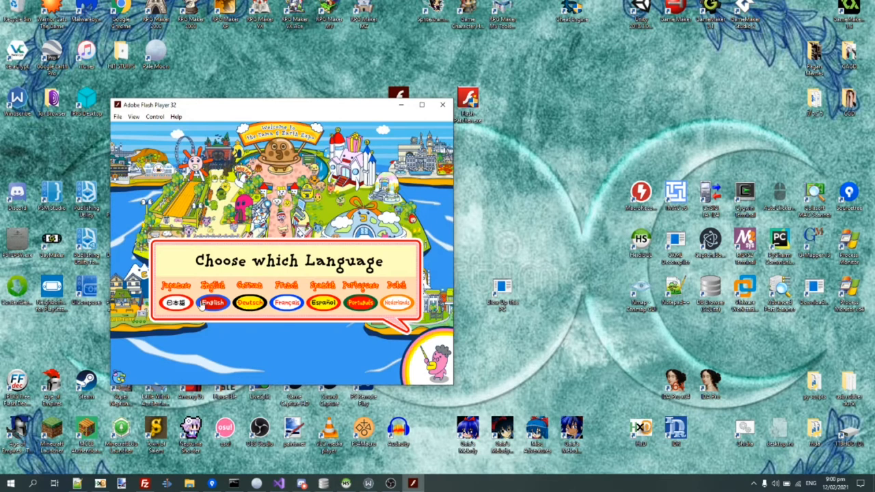
left_click(212, 303)
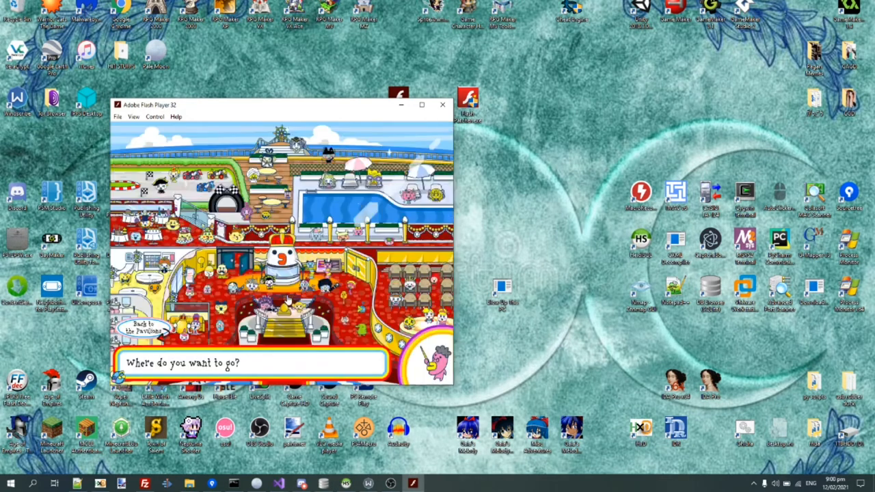